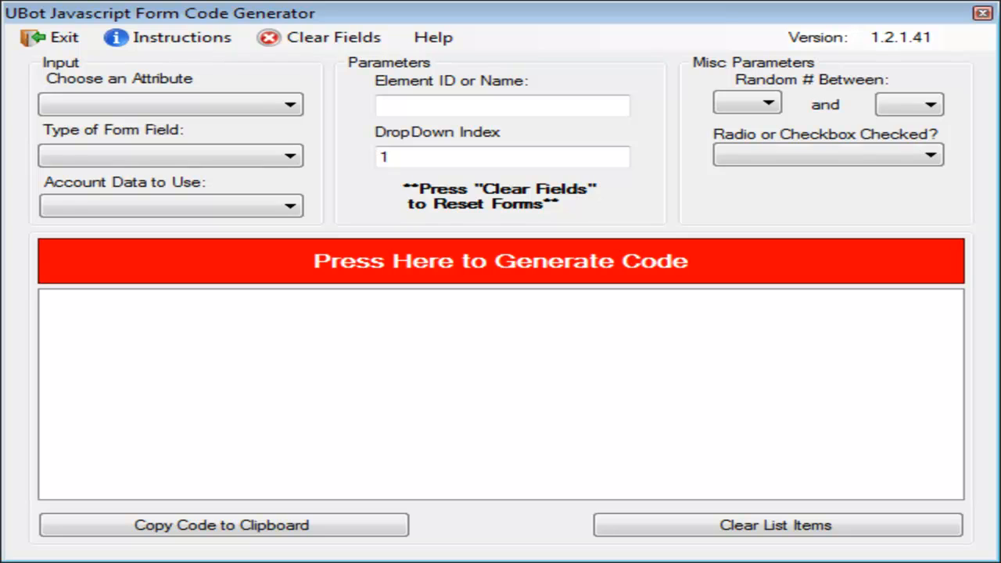
pyautogui.moveTo(718, 268)
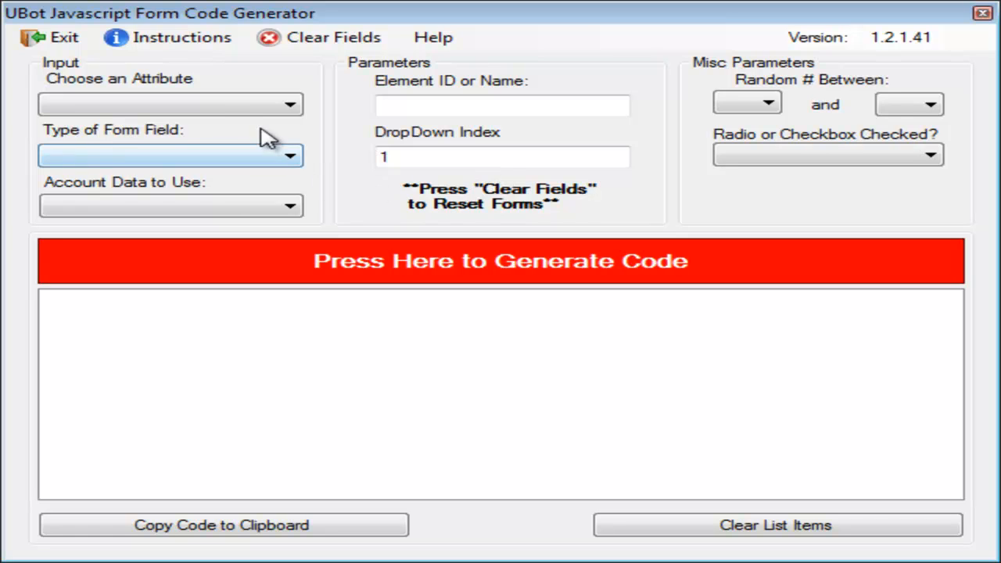
pyautogui.moveTo(917, 106)
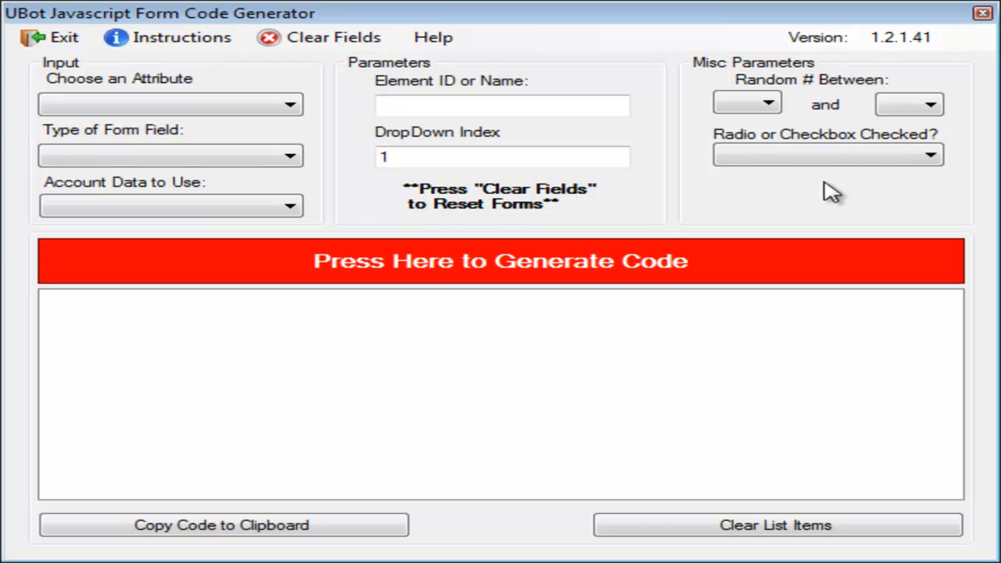
pyautogui.moveTo(235, 122)
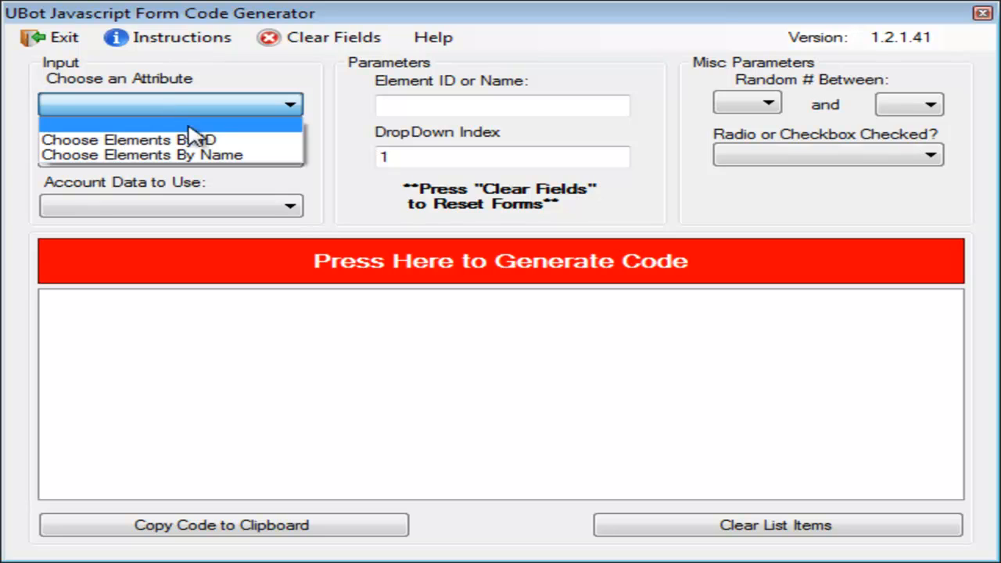
pyautogui.moveTo(183, 143)
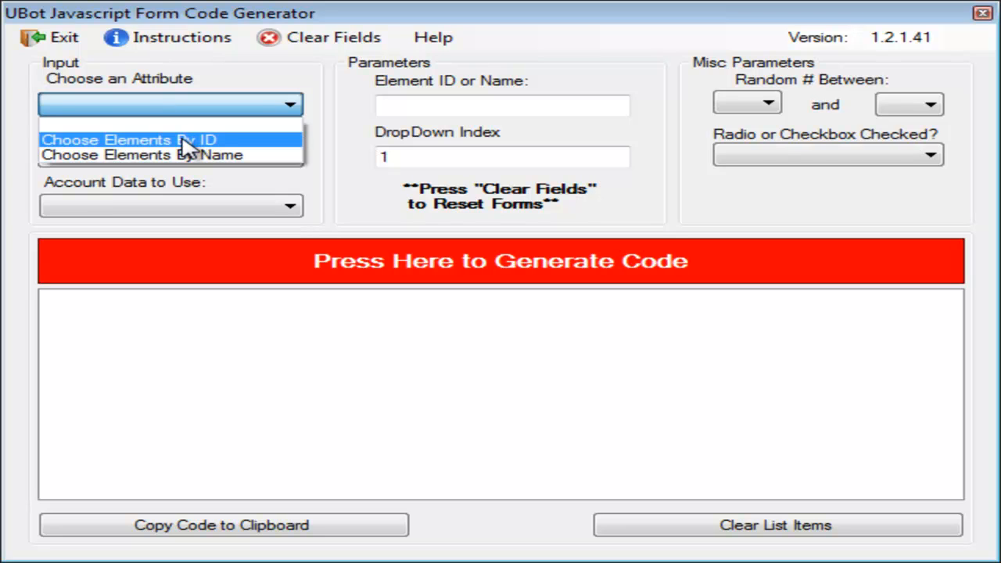
# - Select elements by ID, enter element ID 'user', and set the field type to Text Input
pyautogui.click(133, 140)
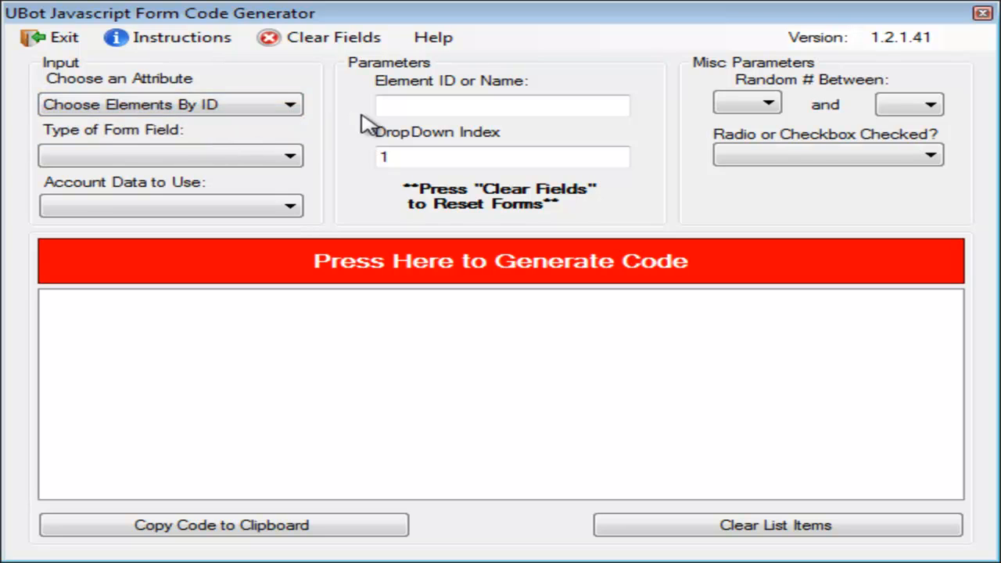
pyautogui.write('us')
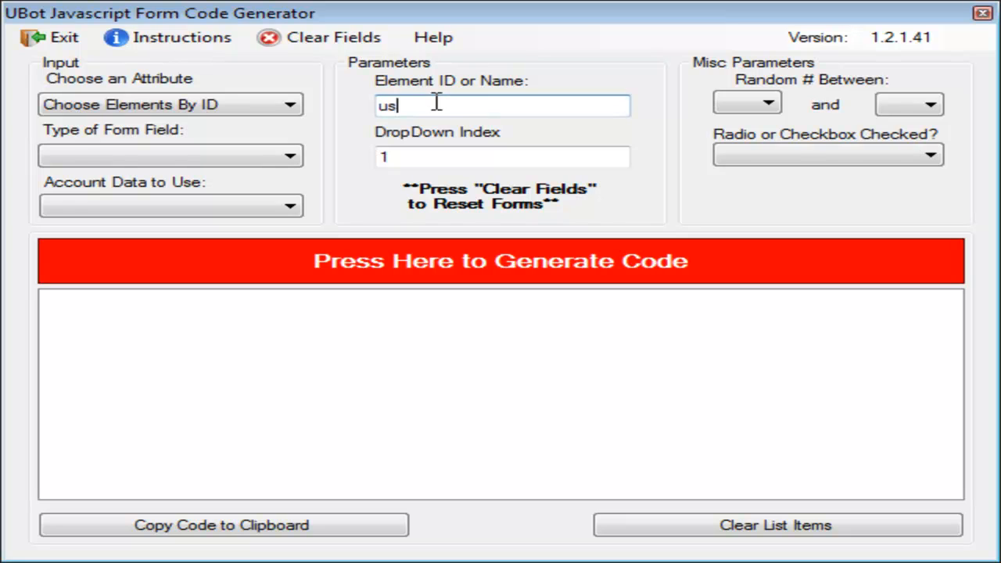
pyautogui.write('er')
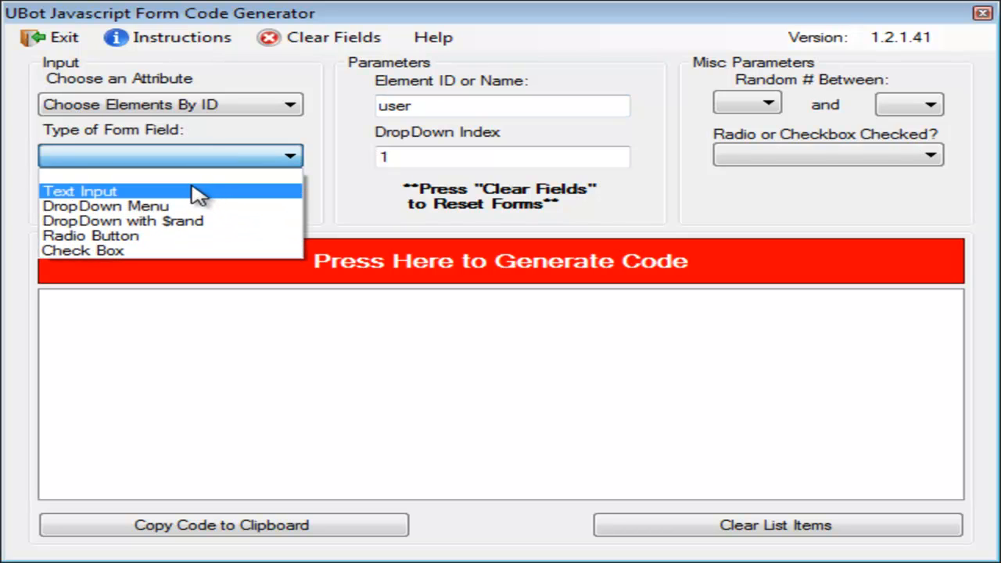
pyautogui.click(80, 190)
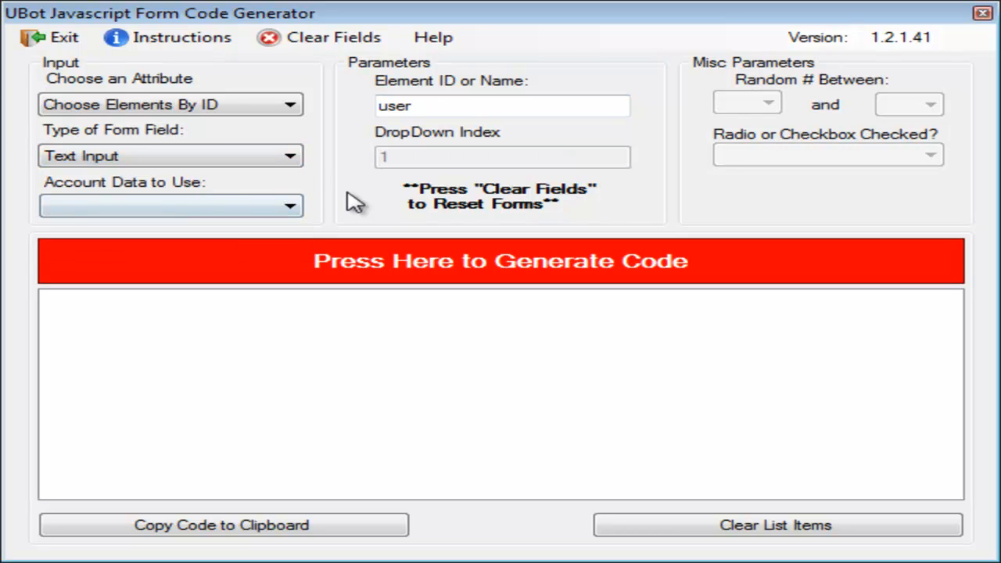
pyautogui.moveTo(435, 160)
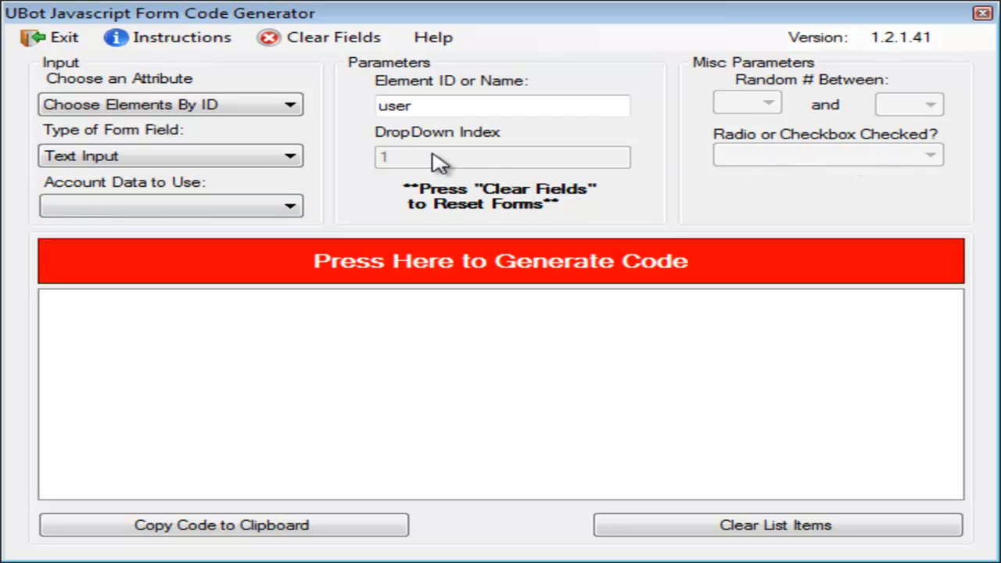
pyautogui.moveTo(591, 125)
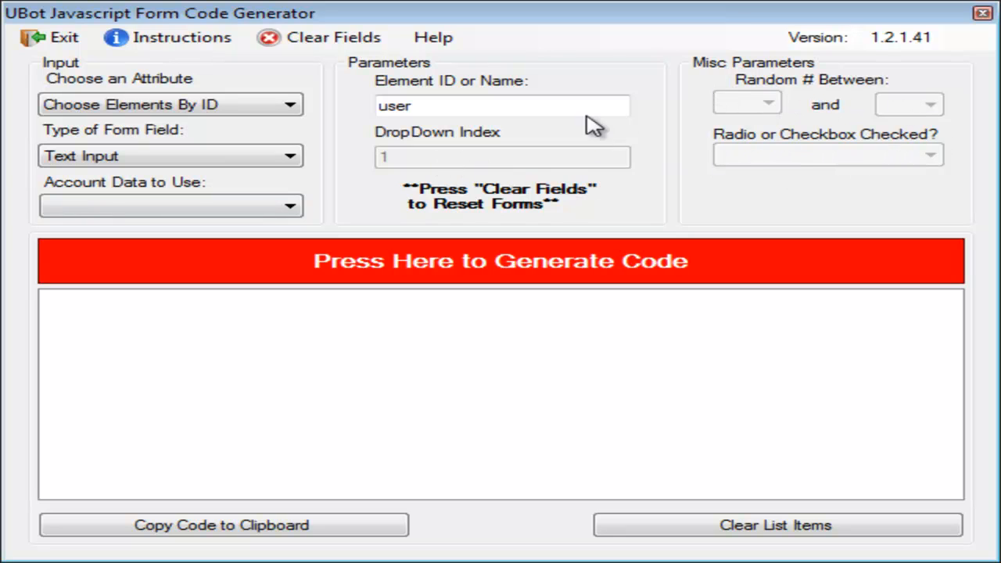
pyautogui.moveTo(43, 166)
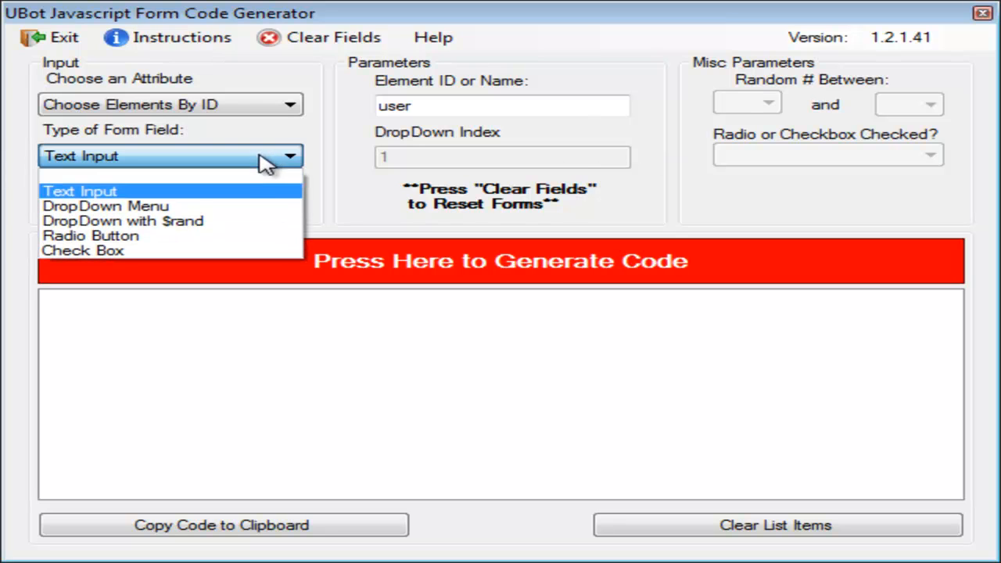
# - Switch the field type from DropDown Menu to DropDown with $rand, with range starting at 1
pyautogui.click(105, 205)
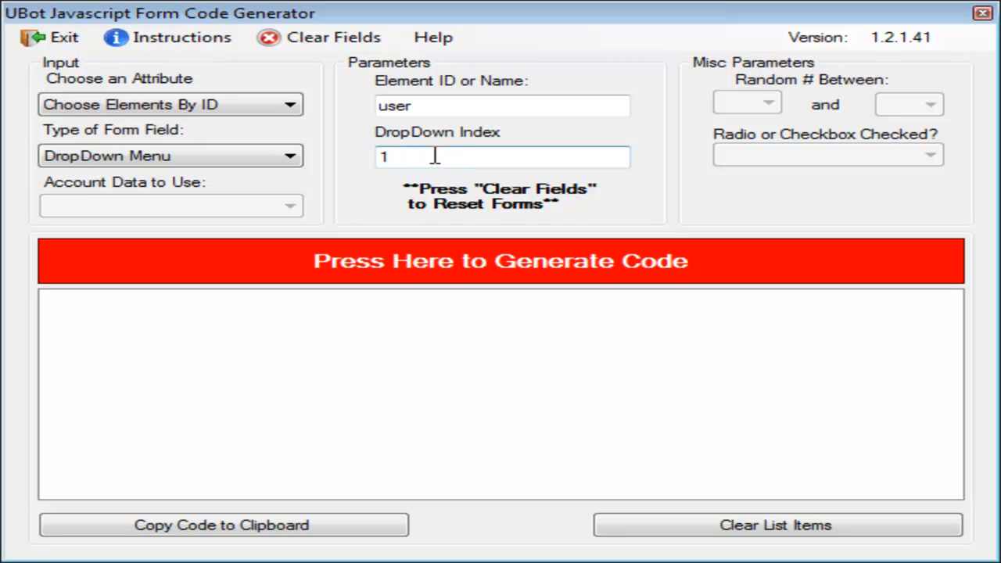
pyautogui.moveTo(180, 137)
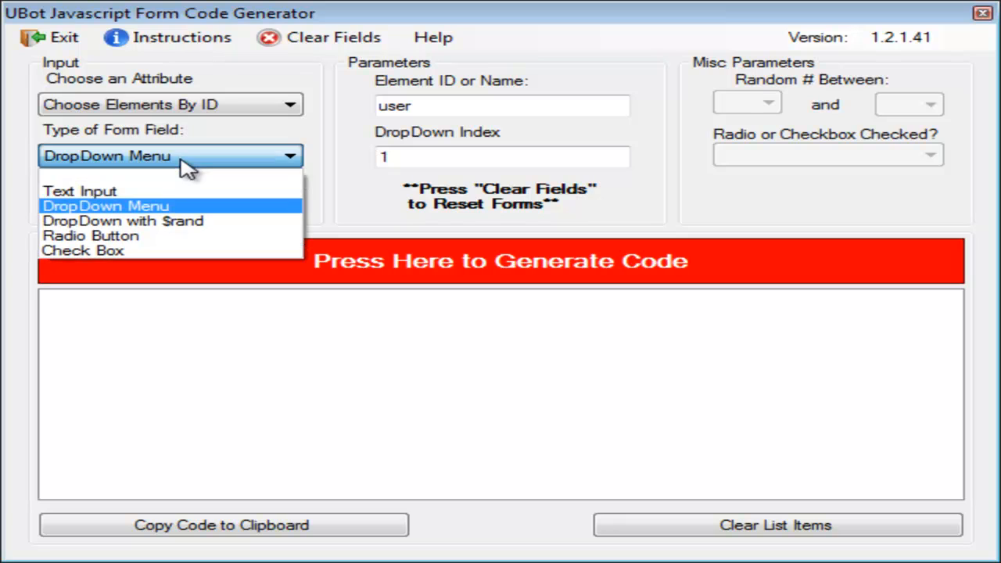
pyautogui.moveTo(183, 227)
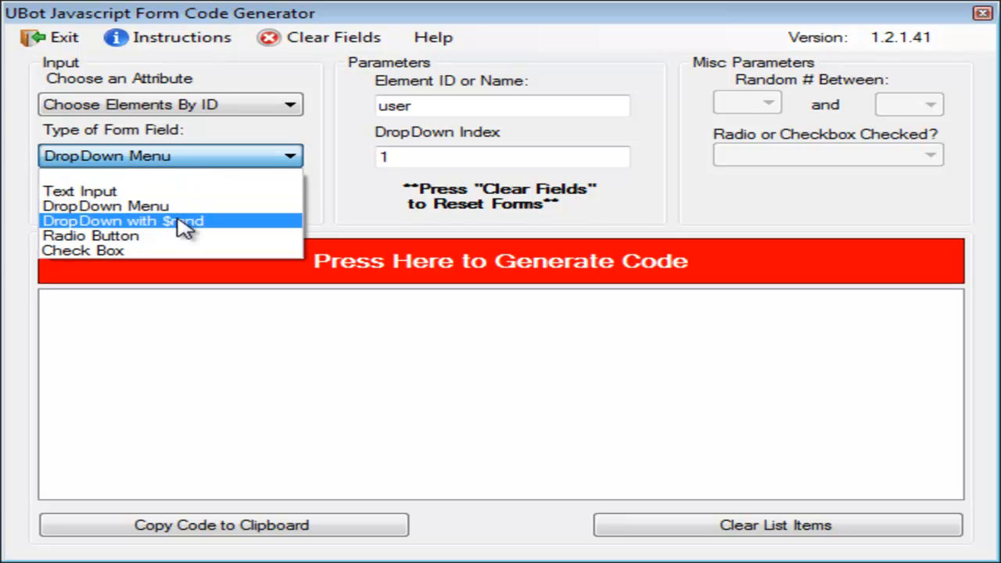
pyautogui.click(123, 220)
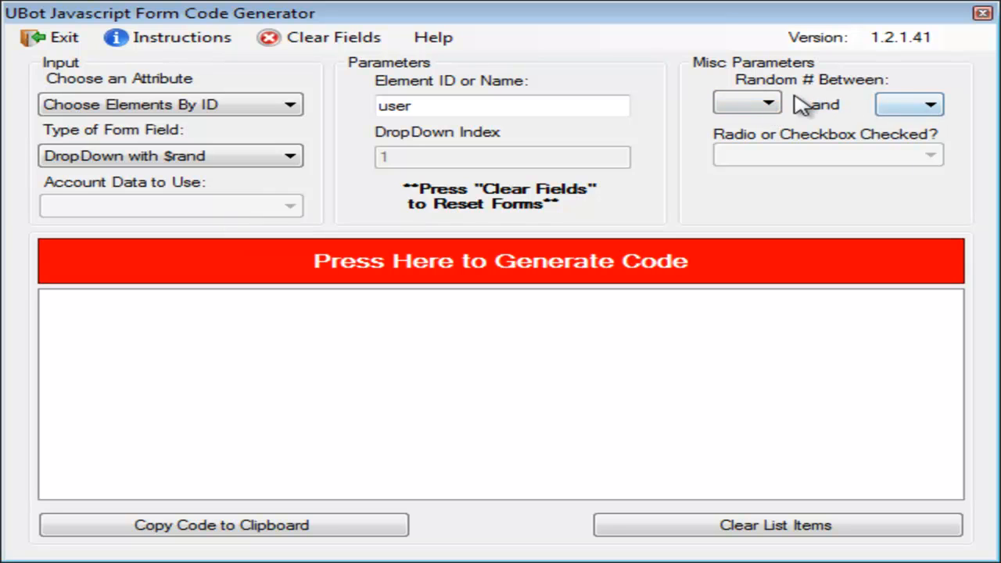
pyautogui.click(761, 103)
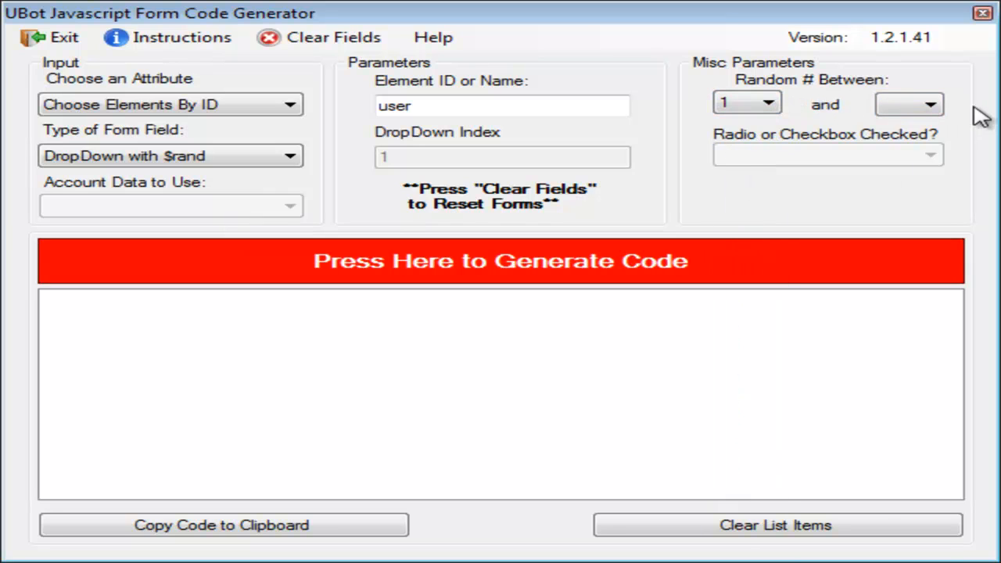
pyautogui.click(927, 104)
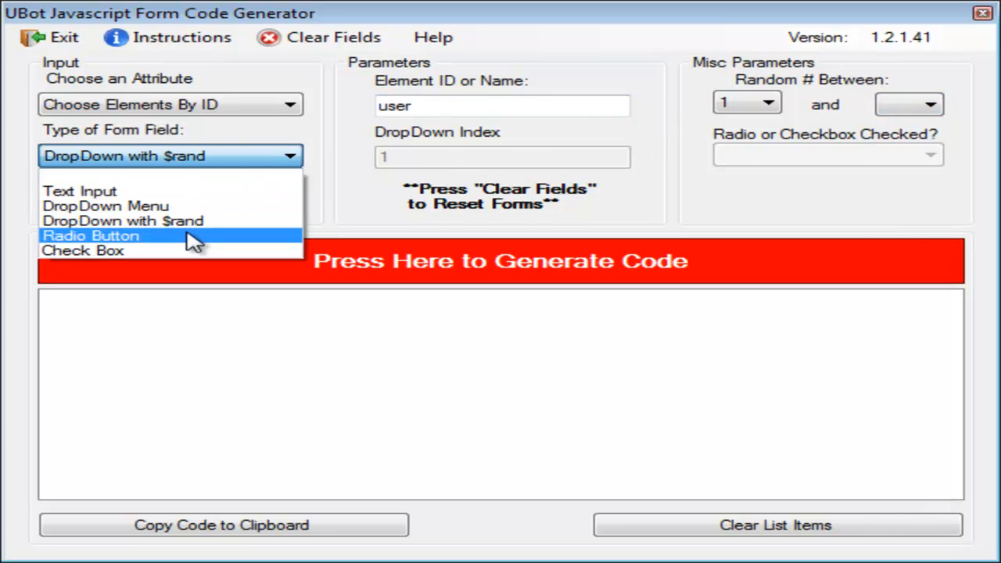
# - Switch the form field type to Radio Button, showing the Checked true/false options
pyautogui.click(91, 236)
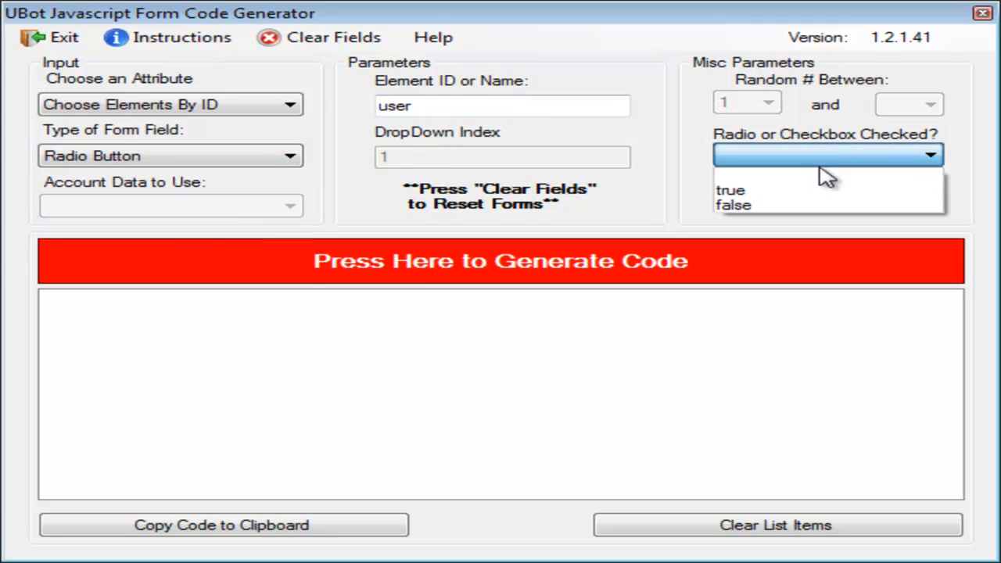
pyautogui.moveTo(733, 218)
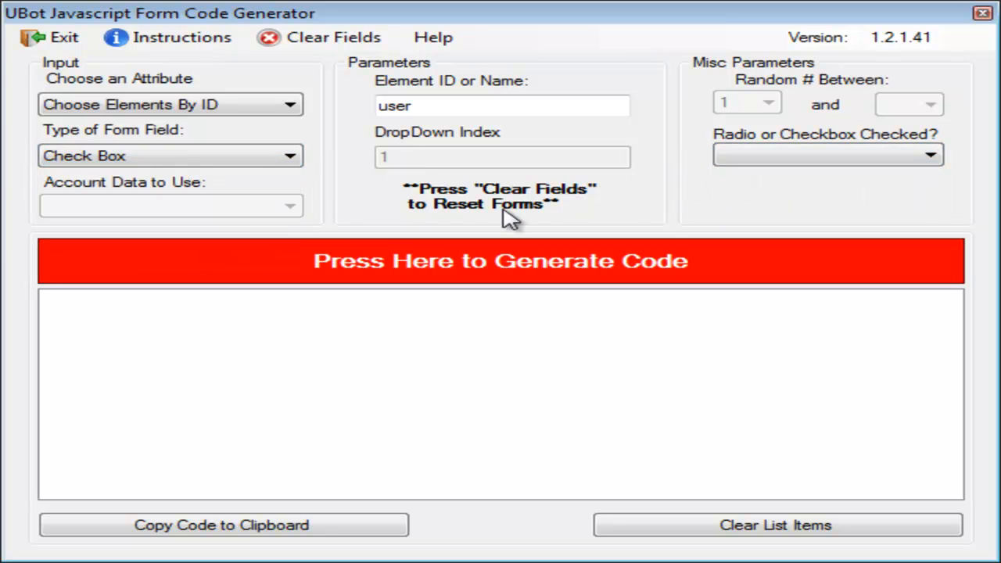
pyautogui.moveTo(677, 156)
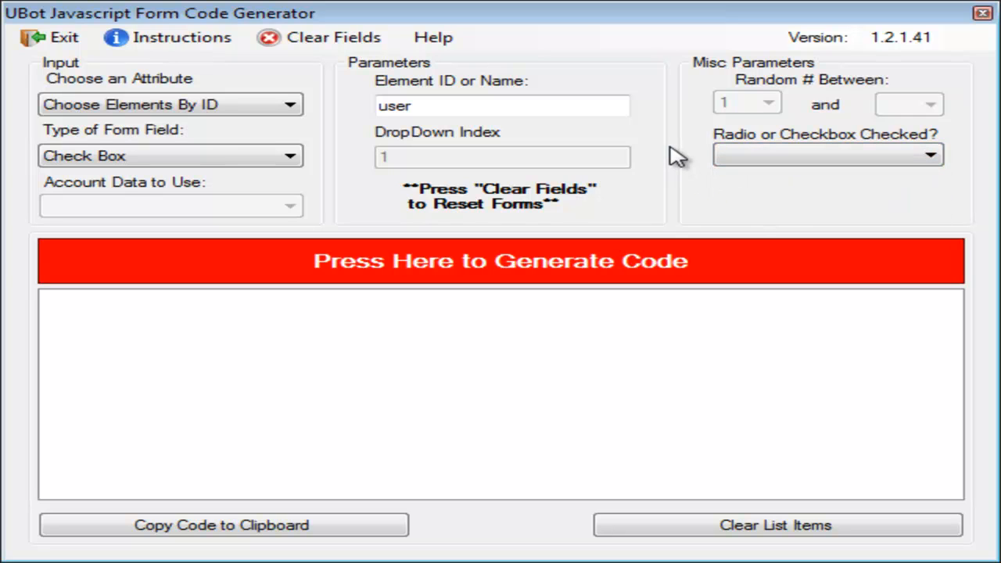
pyautogui.moveTo(676, 154)
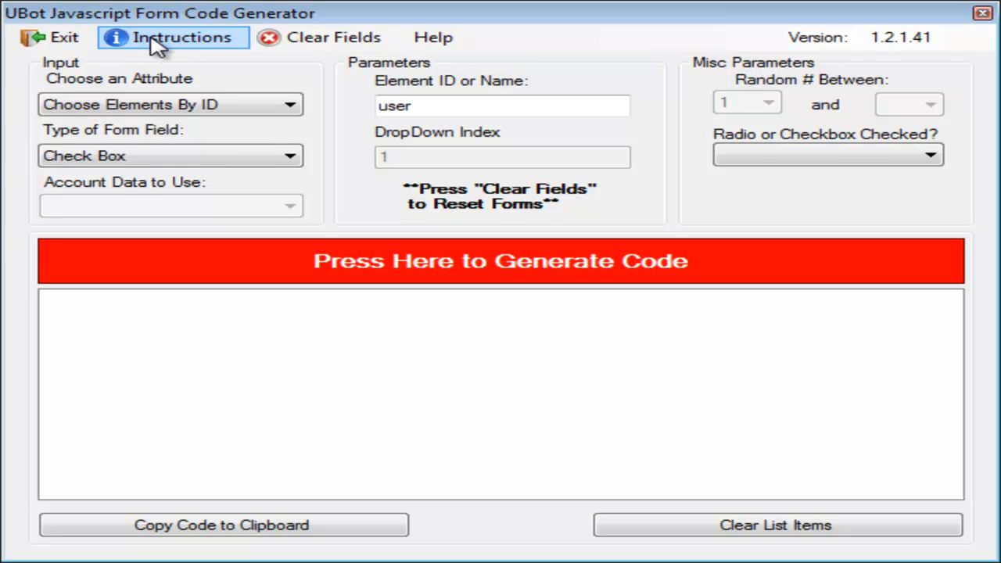
pyautogui.moveTo(501, 87)
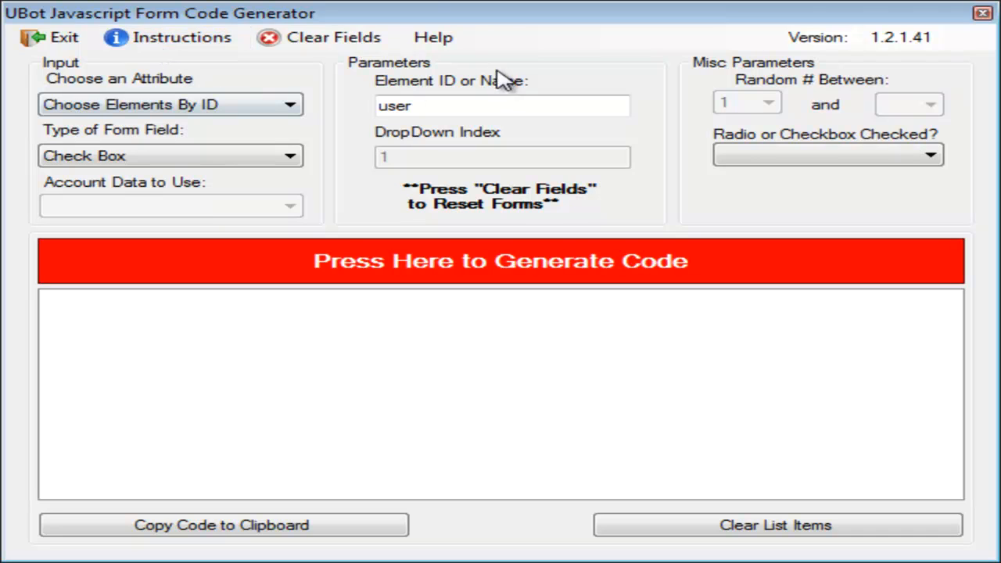
pyautogui.click(432, 38)
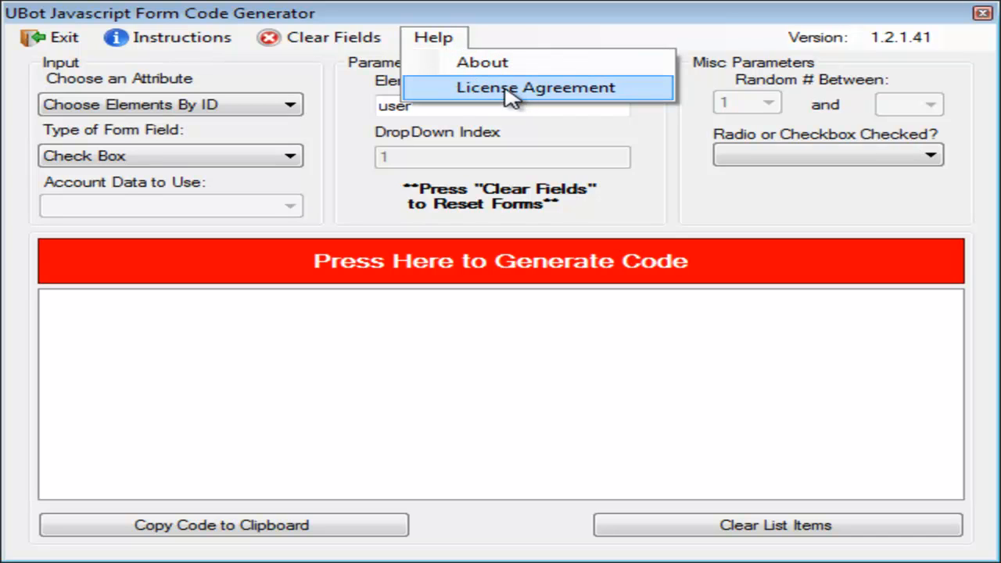
pyautogui.moveTo(455, 63)
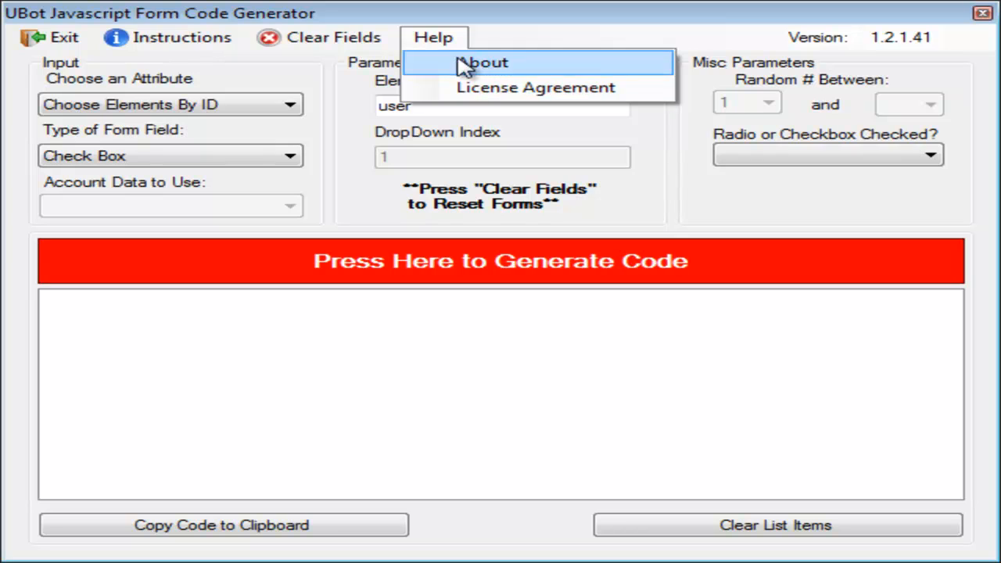
pyautogui.click(575, 36)
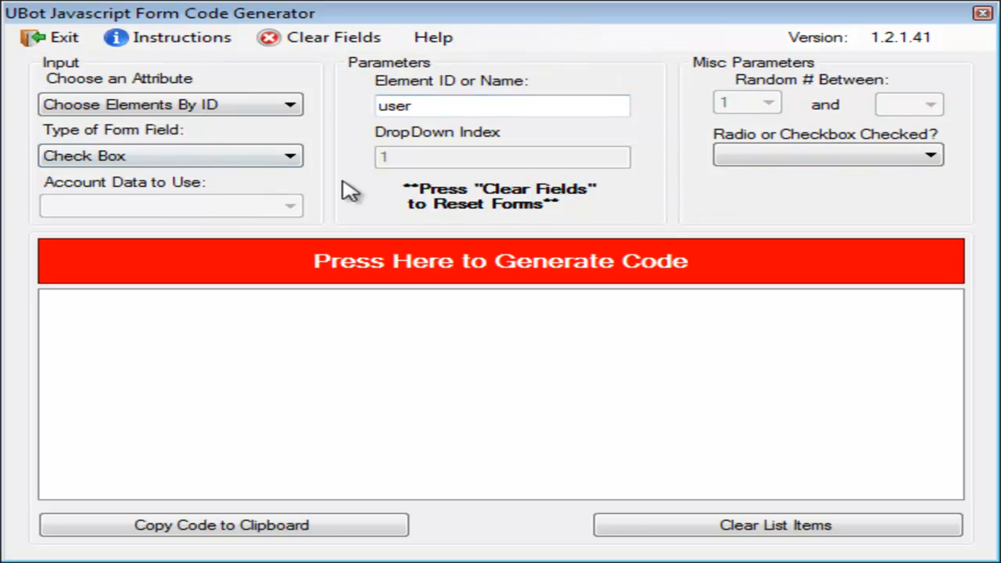
# - Use Clear Fields to blank every input, then point out the other menu controls
pyautogui.click(326, 37)
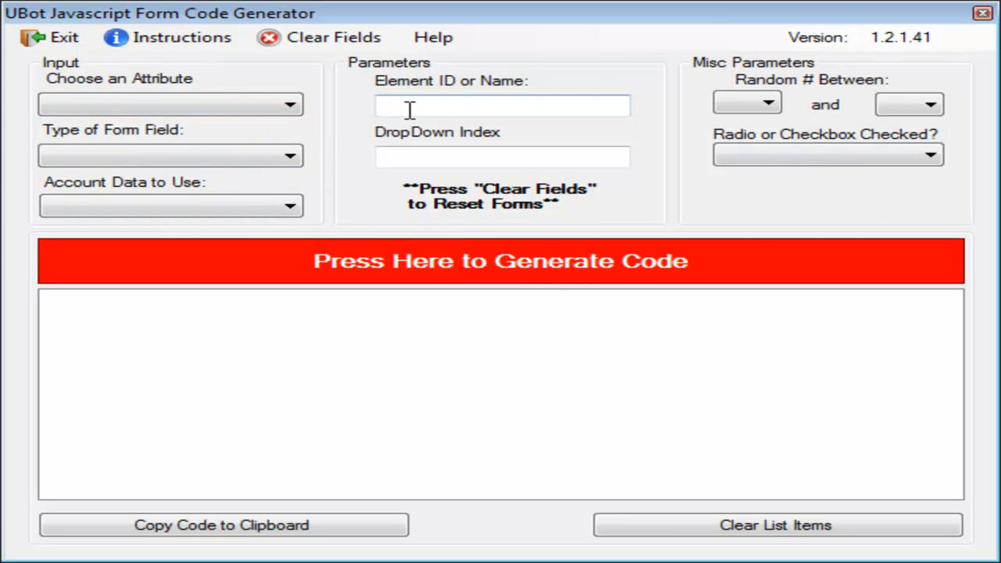
pyautogui.moveTo(601, 265)
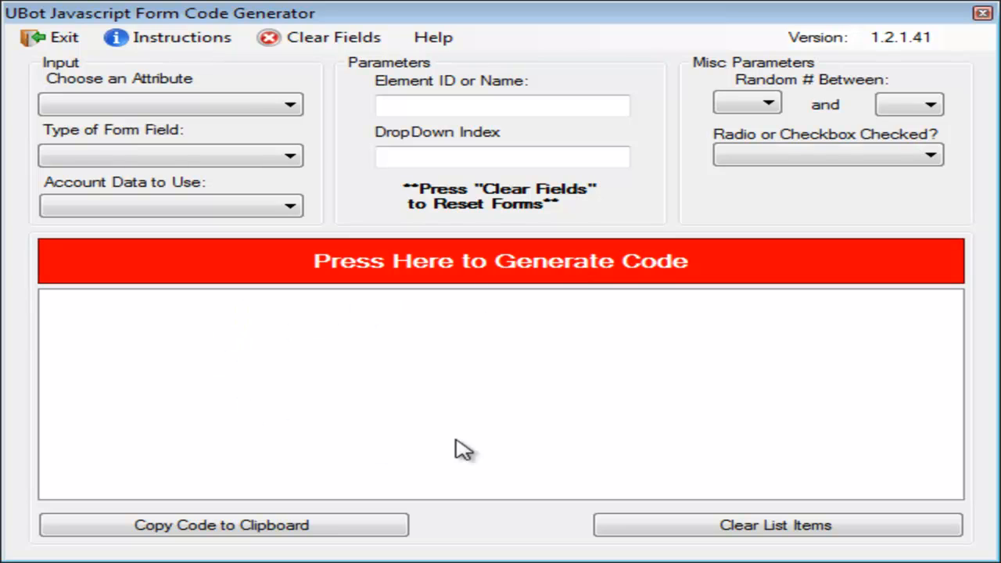
pyautogui.moveTo(285, 502)
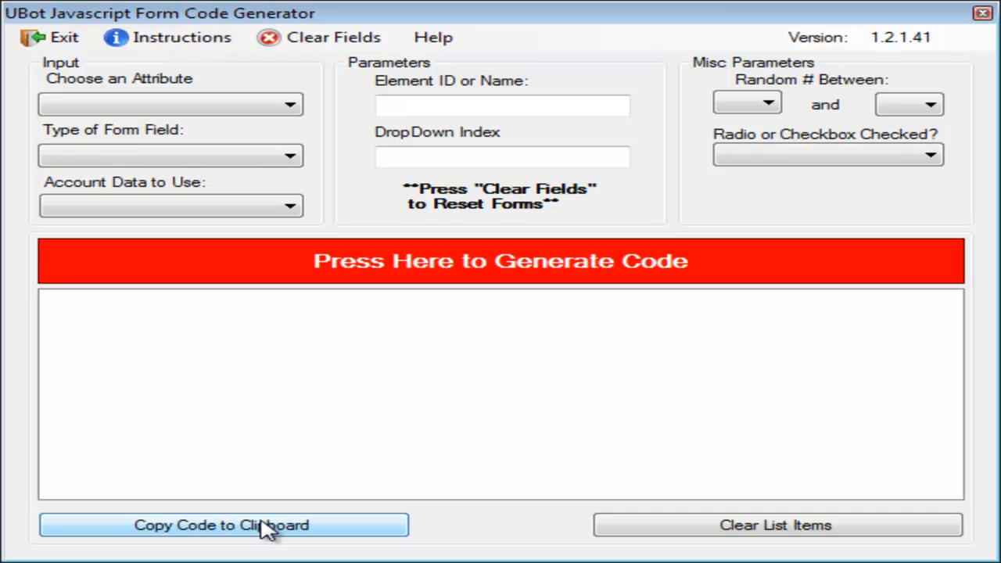
pyautogui.moveTo(504, 501)
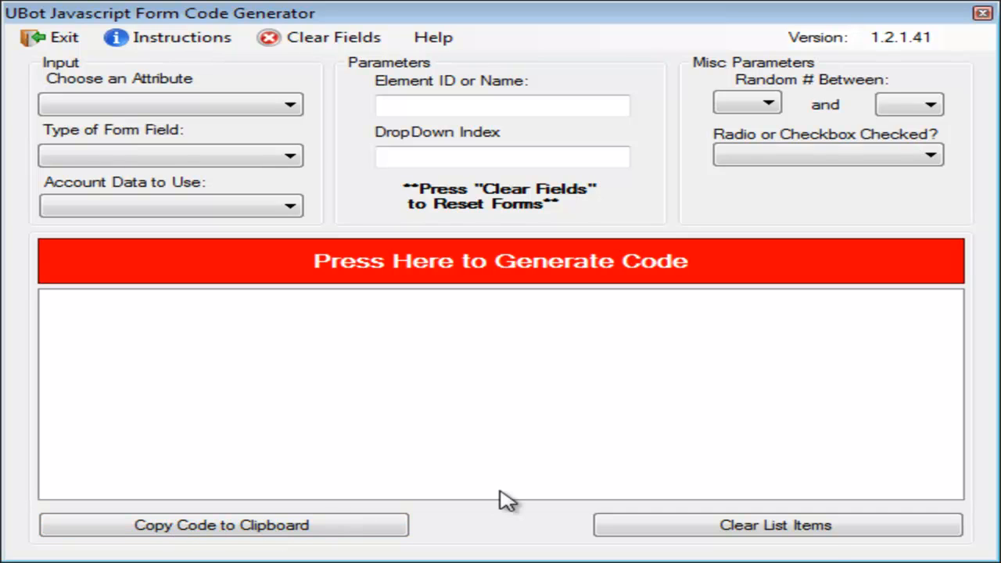
pyautogui.moveTo(594, 149)
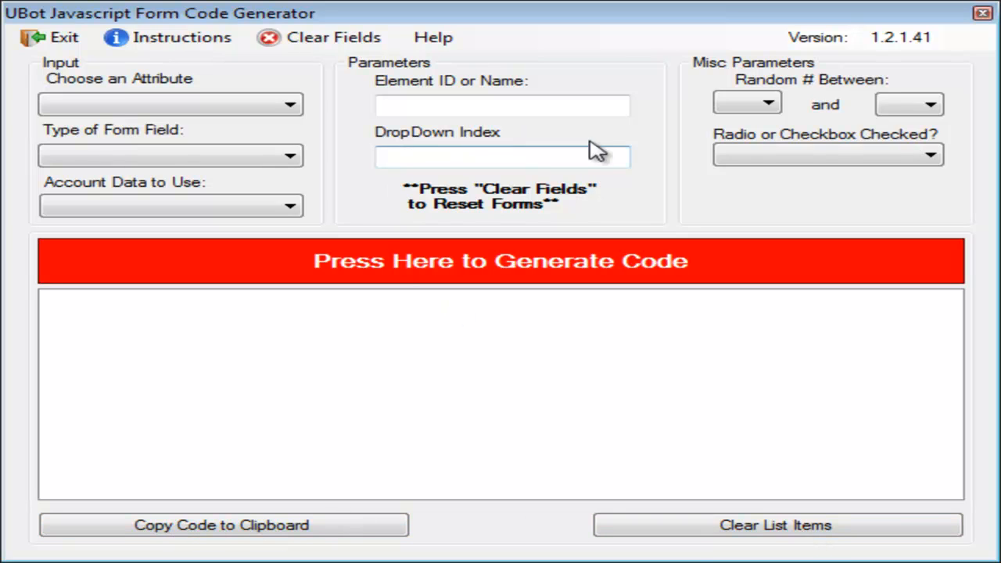
pyautogui.click(501, 106)
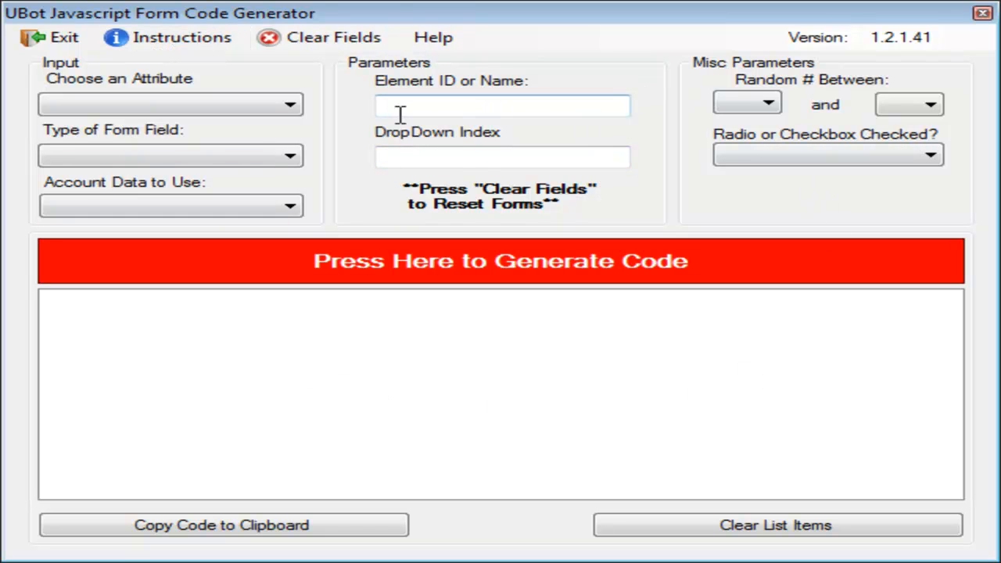